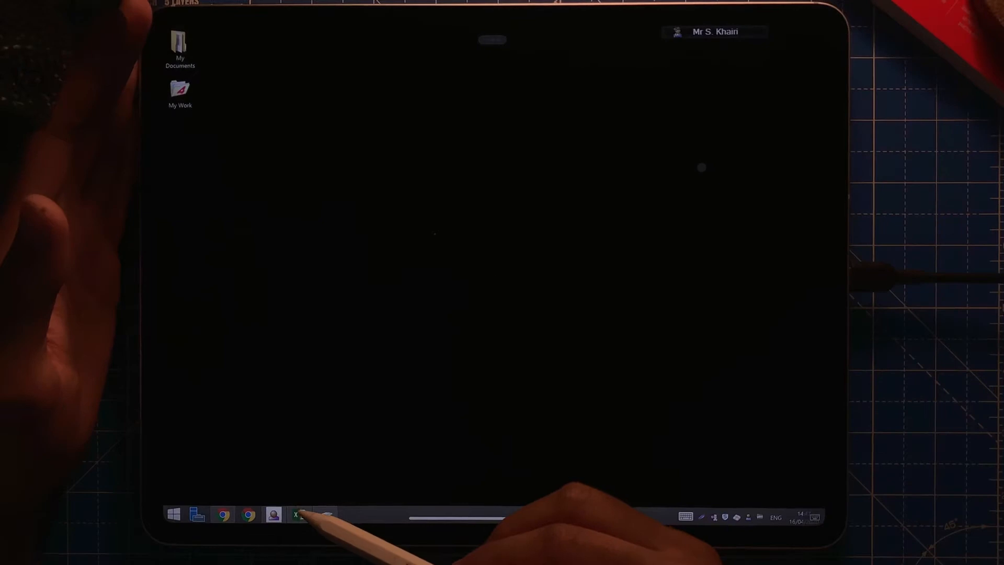
# - Bring up the Planner P6 Waves workbook from the taskbar and scroll through the Trilogy sheet's lessons
pyautogui.click(297, 514)
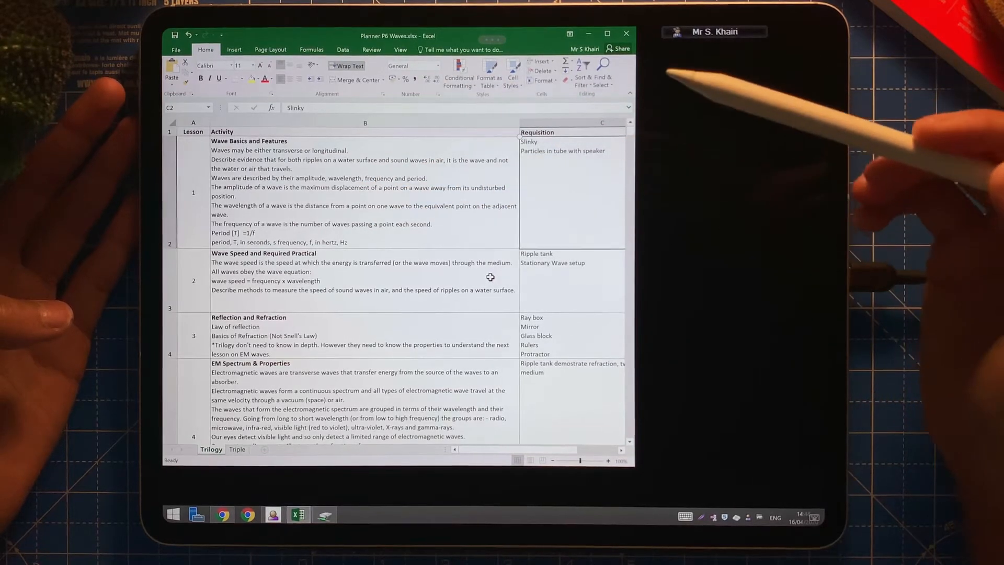
pyautogui.moveTo(576, 147)
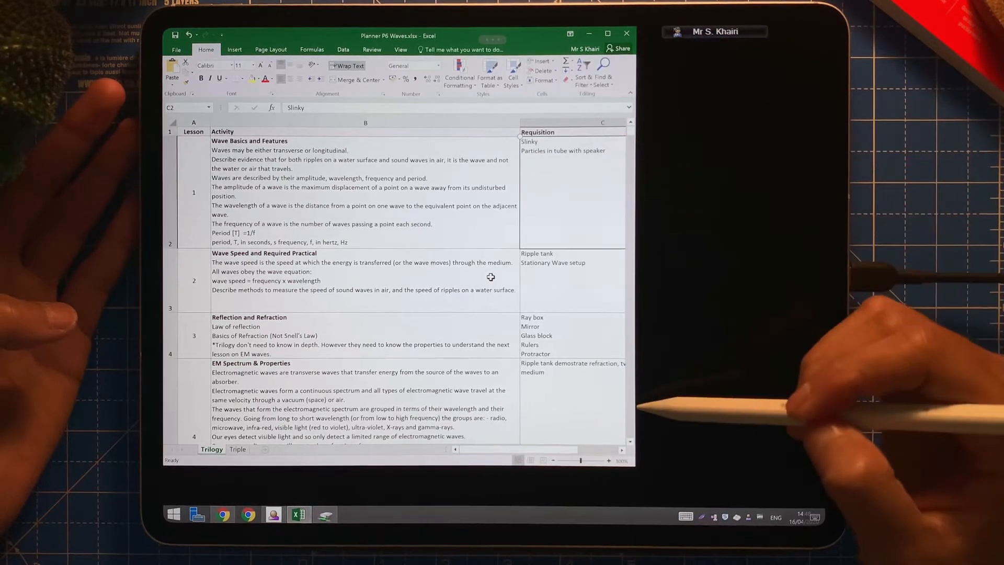
pyautogui.scroll(-3)
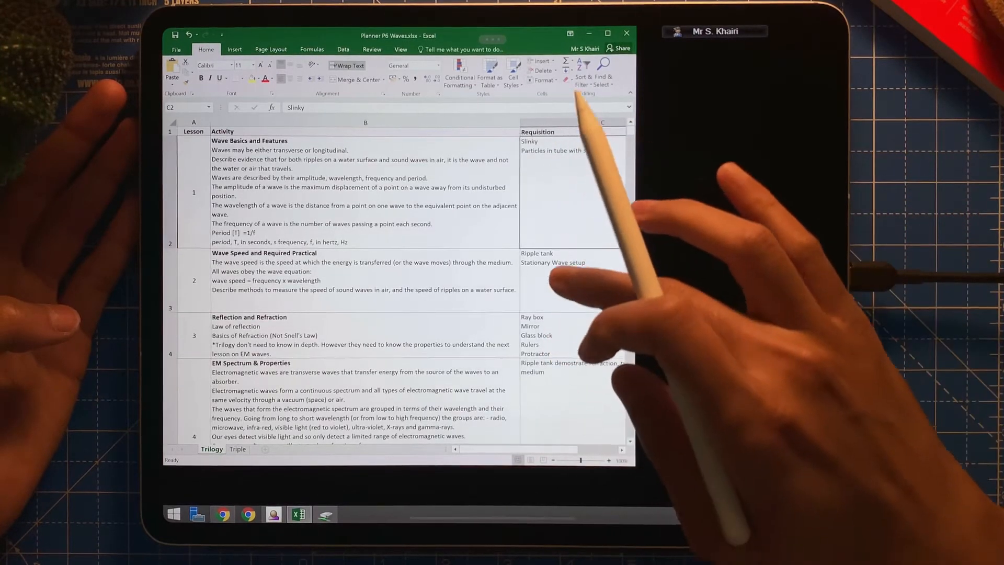
pyautogui.scroll(-3)
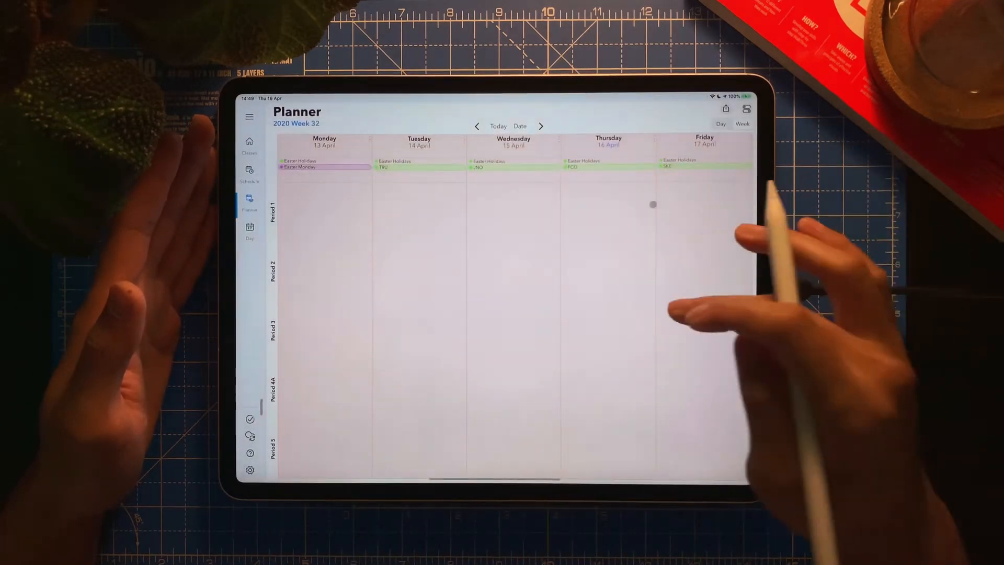
# - Move to an earlier planner week, view and close Wednesday's 10X1 lesson notes, then reach week 33
pyautogui.click(476, 126)
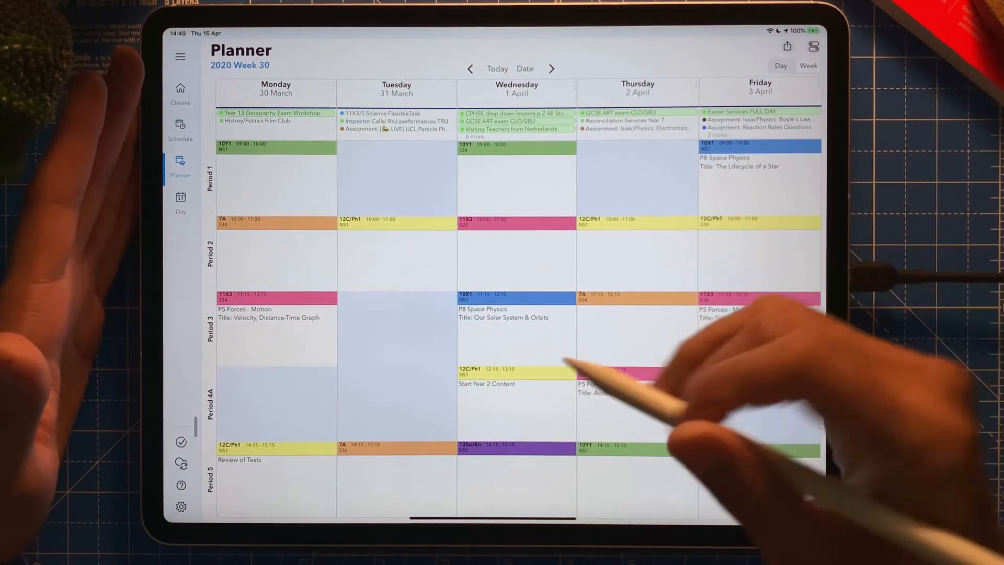
pyautogui.click(517, 314)
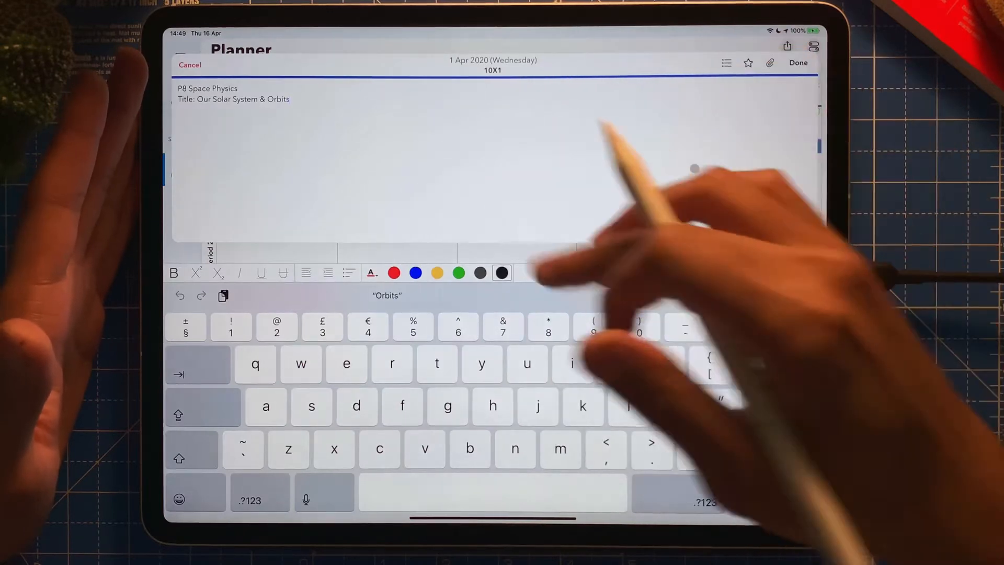
pyautogui.click(798, 63)
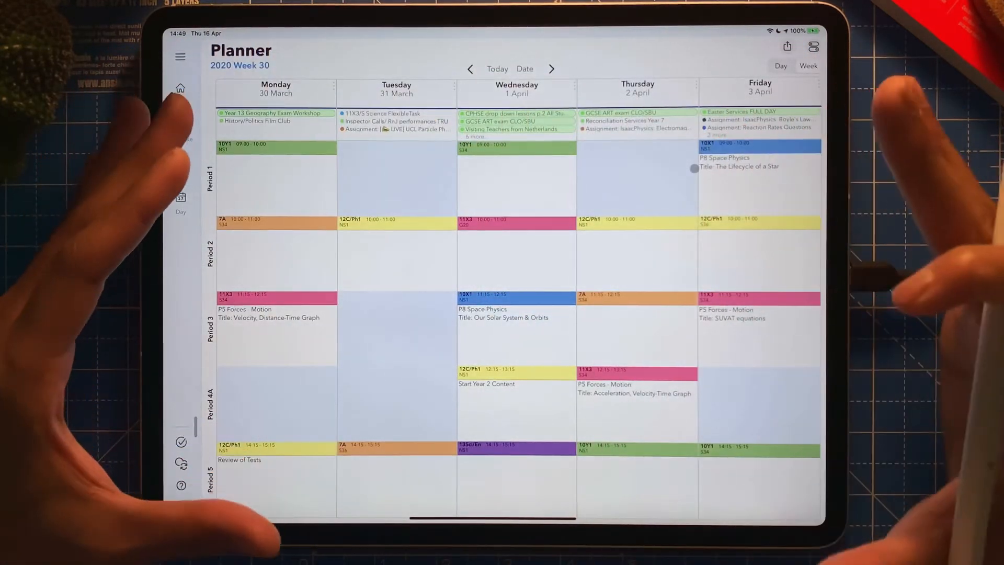
pyautogui.click(181, 57)
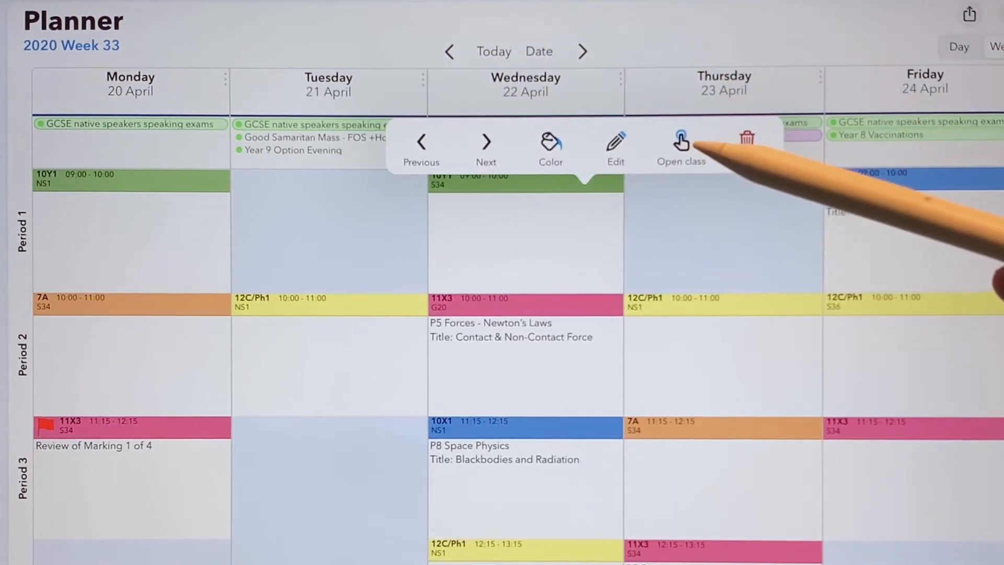
# - Enter the 10Y1 class diary and show its Diary tools list
pyautogui.click(680, 140)
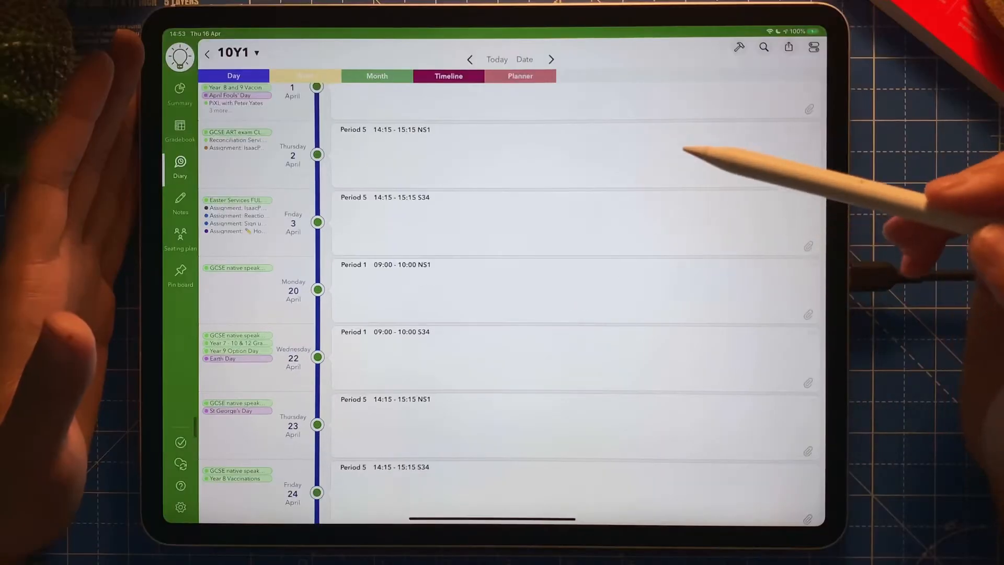
pyautogui.moveTo(397, 192)
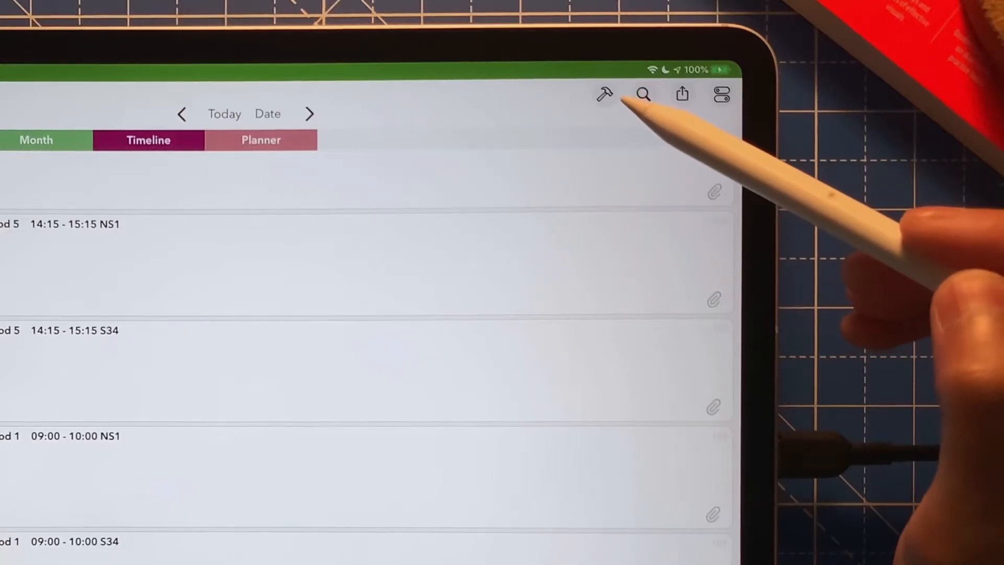
pyautogui.click(604, 94)
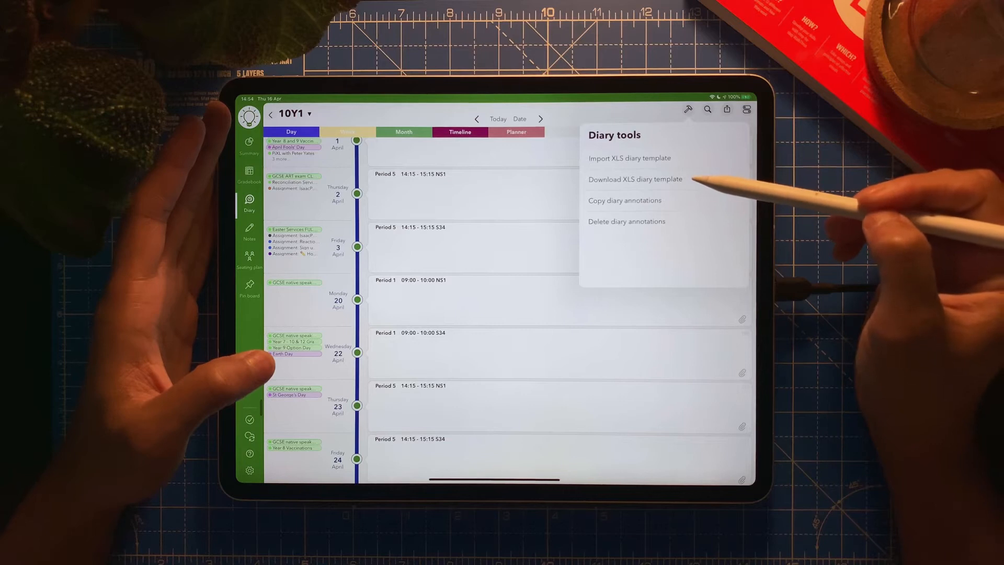
# - Choose Download XLS diary template for the 10Y1 diary
pyautogui.click(635, 179)
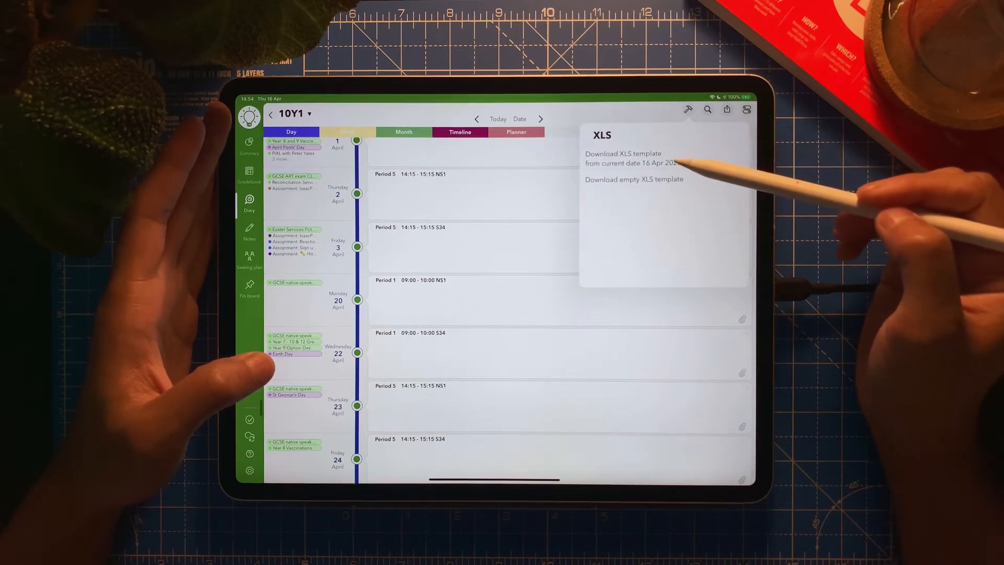
pyautogui.moveTo(691, 173)
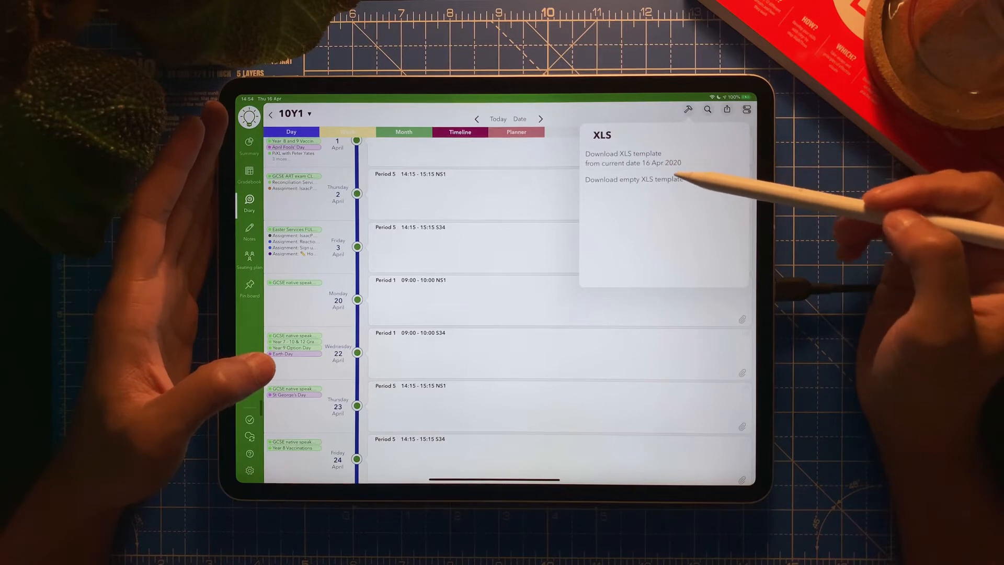
pyautogui.moveTo(699, 186)
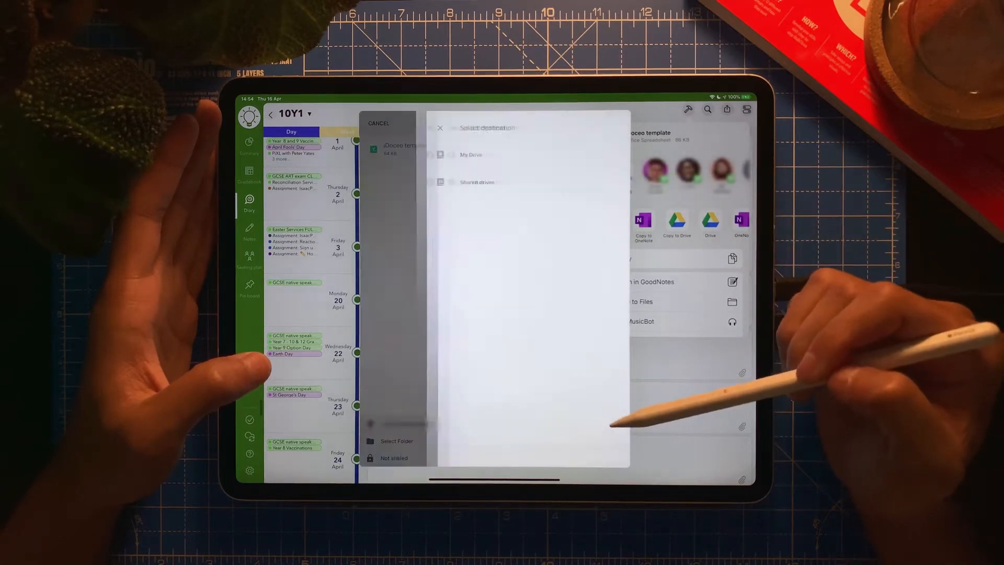
# - Save iDoceo template.xlsx into My Drive and send the upload
pyautogui.click(470, 154)
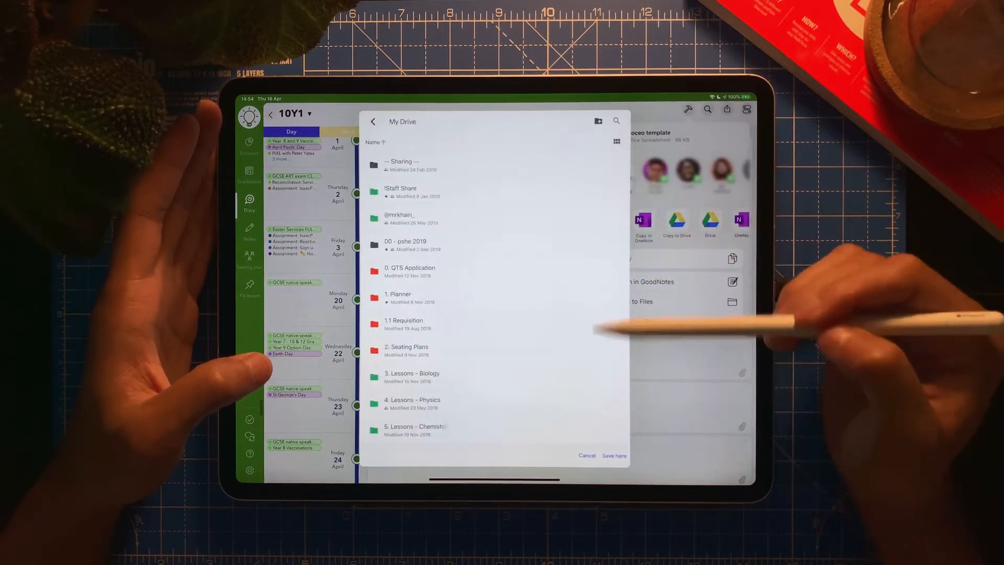
pyautogui.click(613, 455)
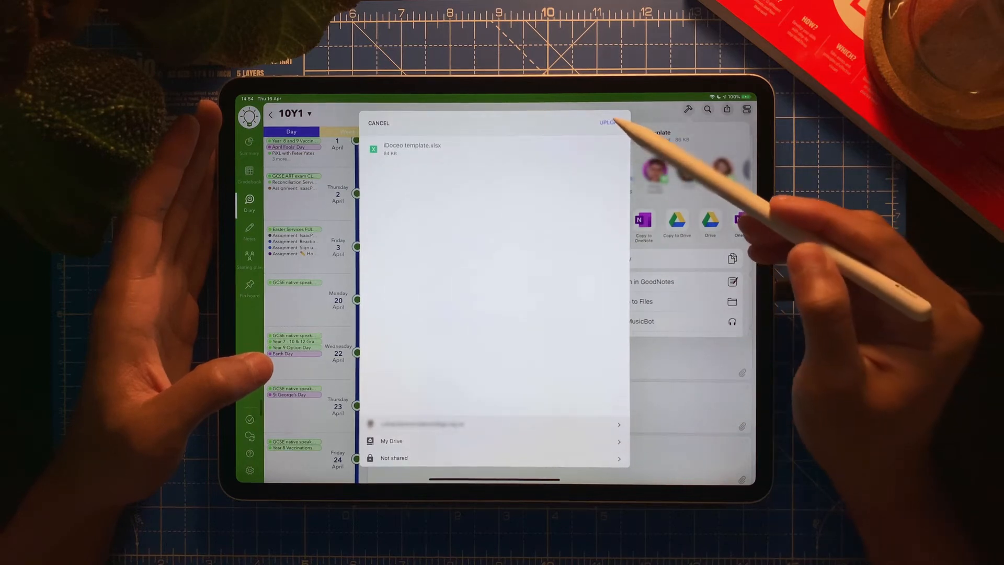
pyautogui.click(608, 122)
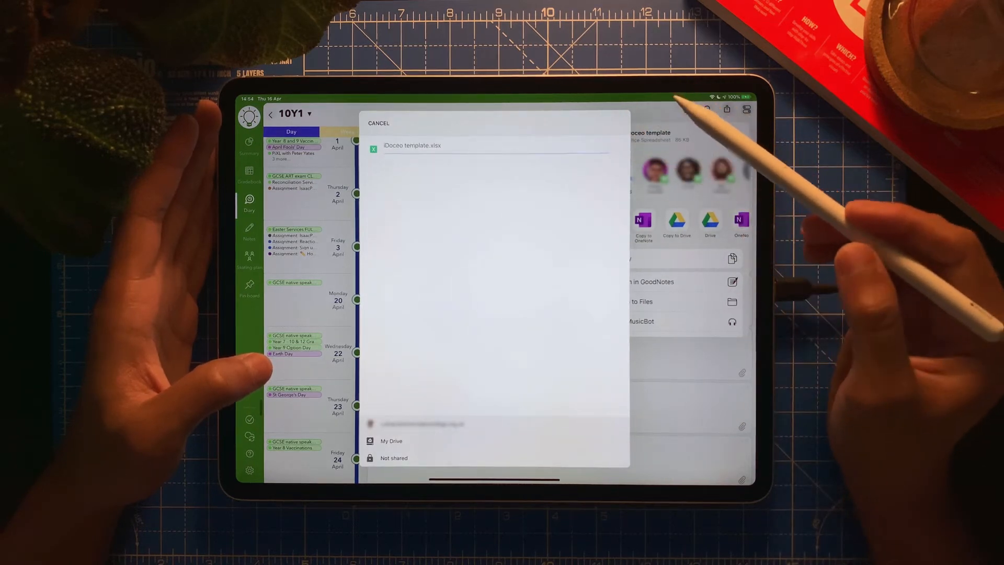
pyautogui.click(378, 123)
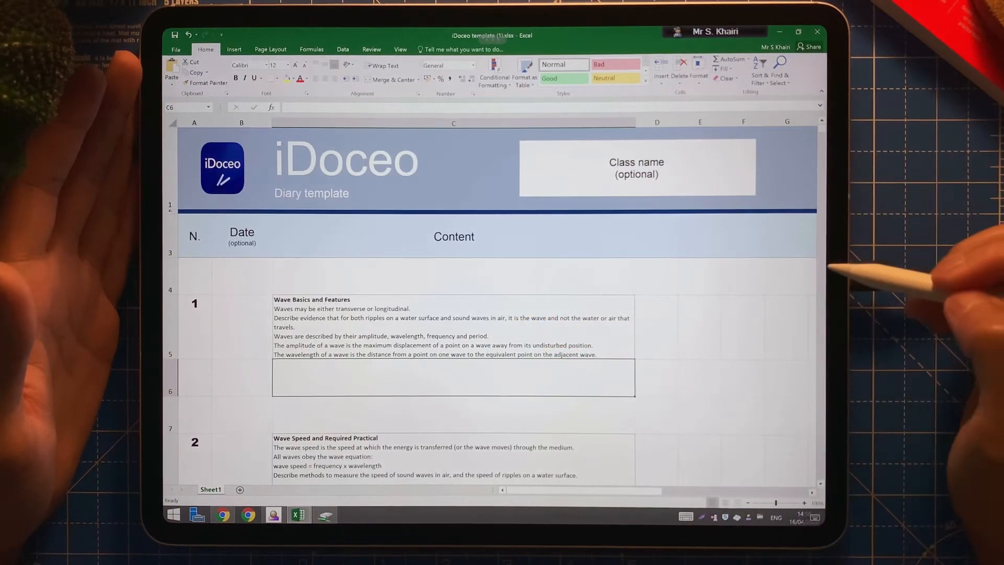
# - Fill the lesson 3 Reflection and Refraction entry with the date '23 april 20'
pyautogui.scroll(-3)
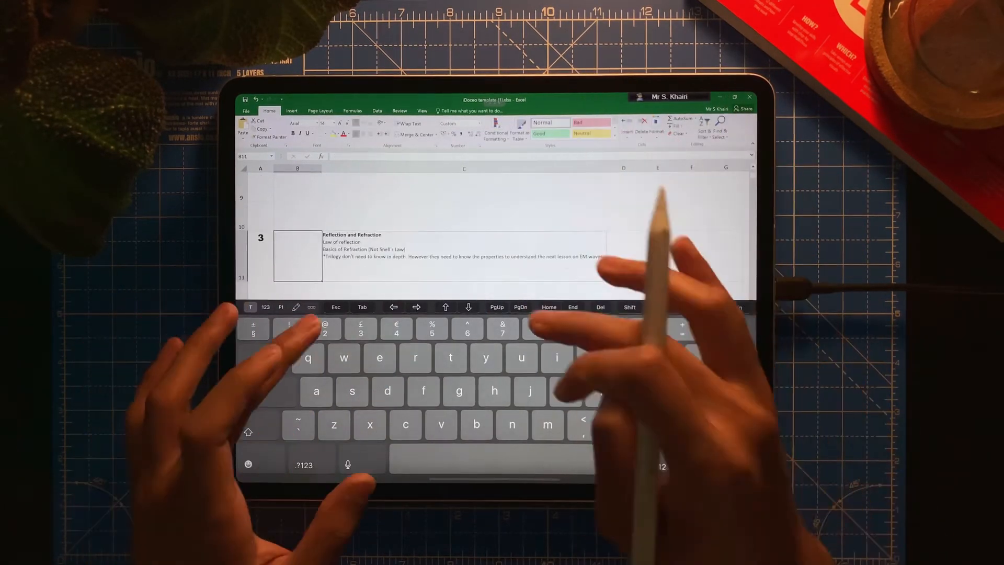
pyautogui.write('23 april 20')
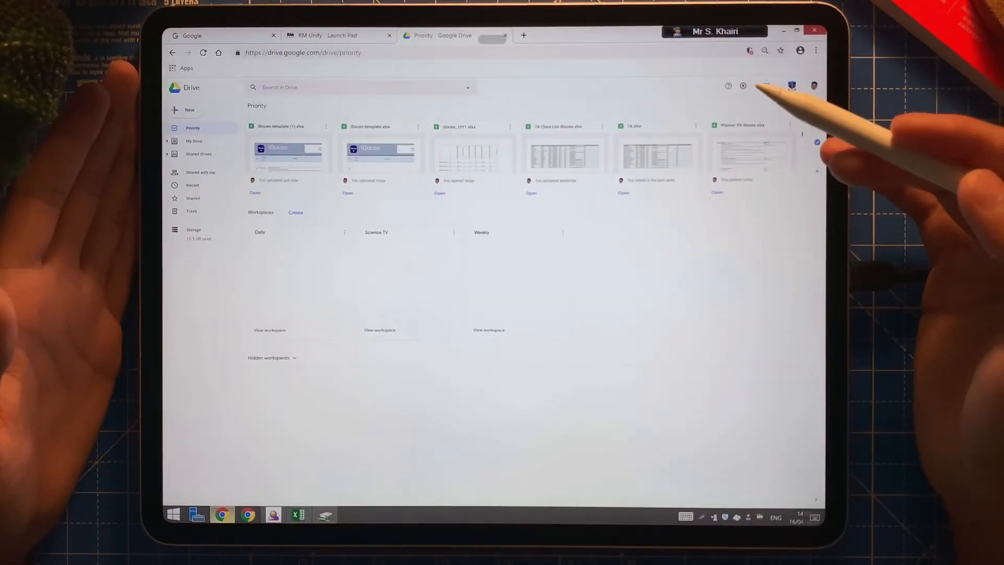
# - Show Google Drive's Priority page listing the uploaded iDoceo template spreadsheet
pyautogui.click(185, 109)
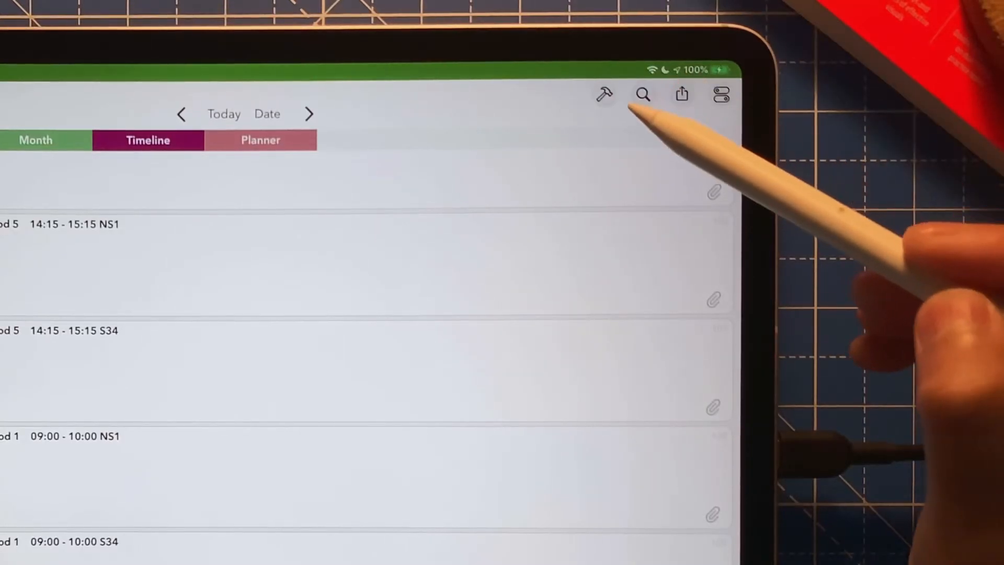
# - Start Import XLS diary template from the 10Y1 diary's tools
pyautogui.click(603, 94)
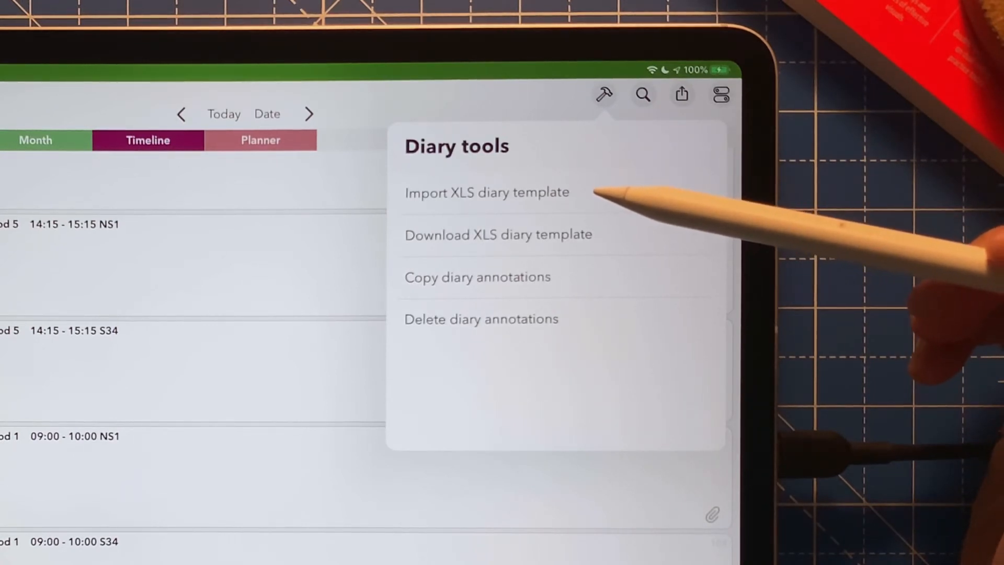
pyautogui.click(486, 192)
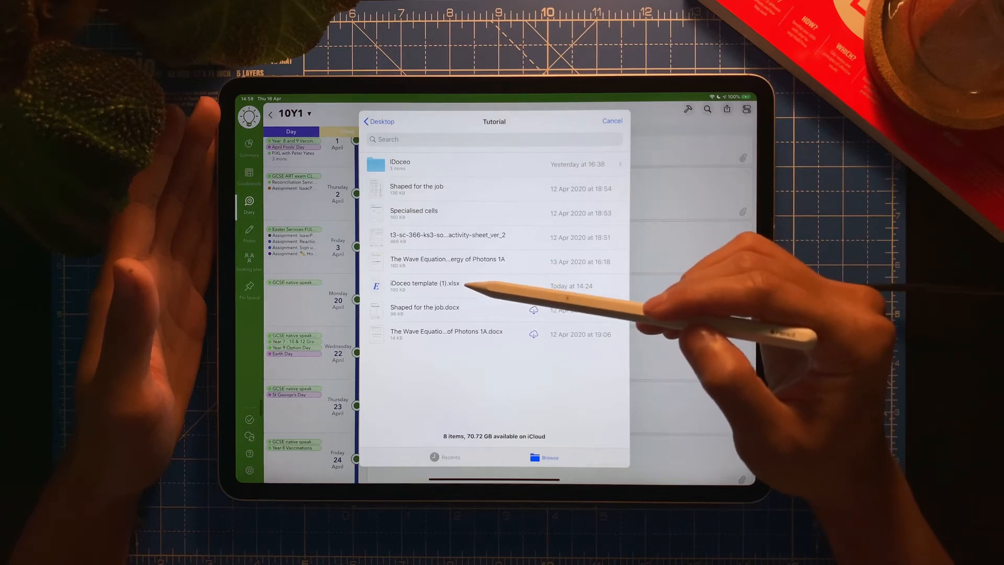
# - Import iDoceo template (1).xlsx into the 10Y1 diary starting 20 Apr 2020
pyautogui.click(425, 283)
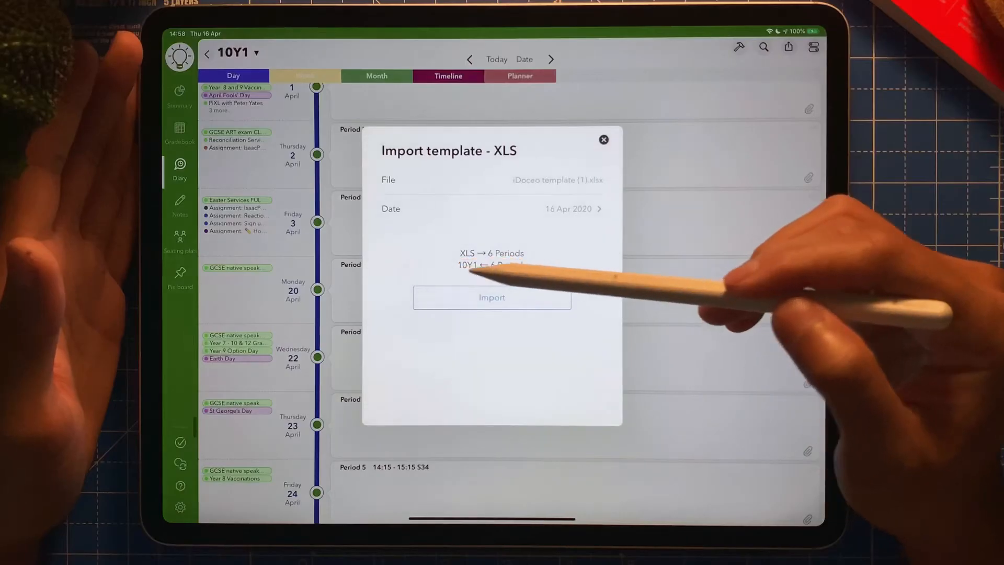
pyautogui.moveTo(577, 179)
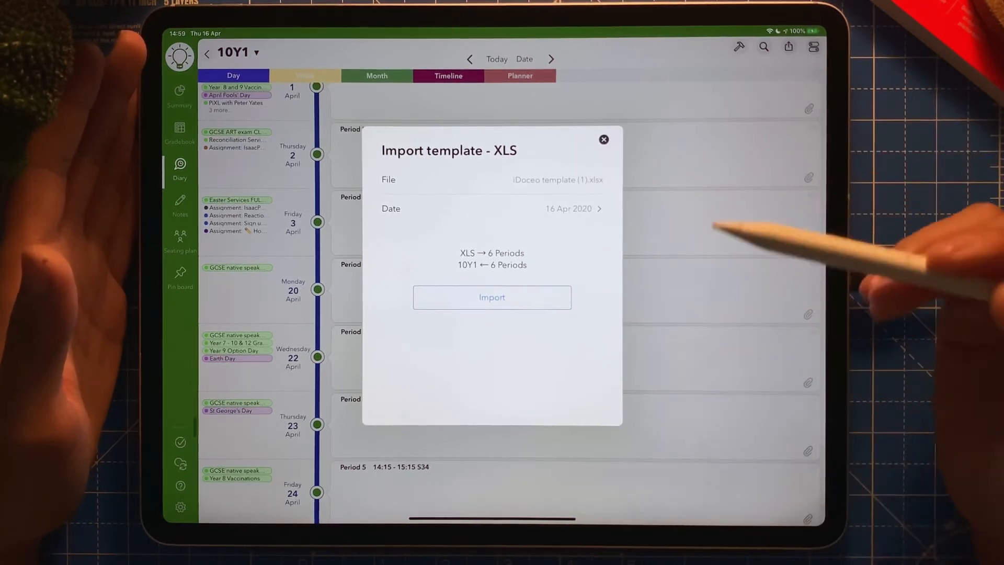
pyautogui.moveTo(544, 262)
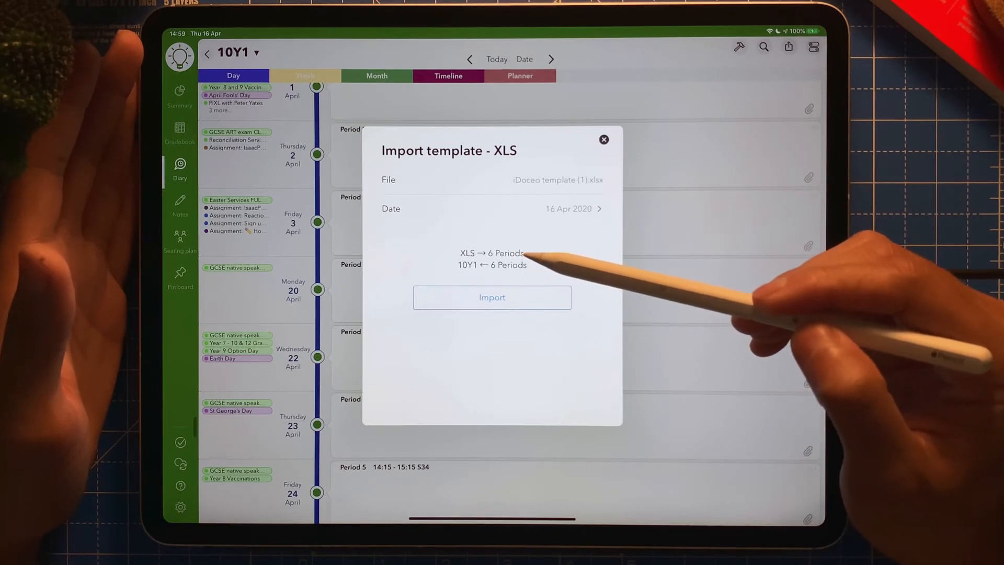
pyautogui.moveTo(595, 214)
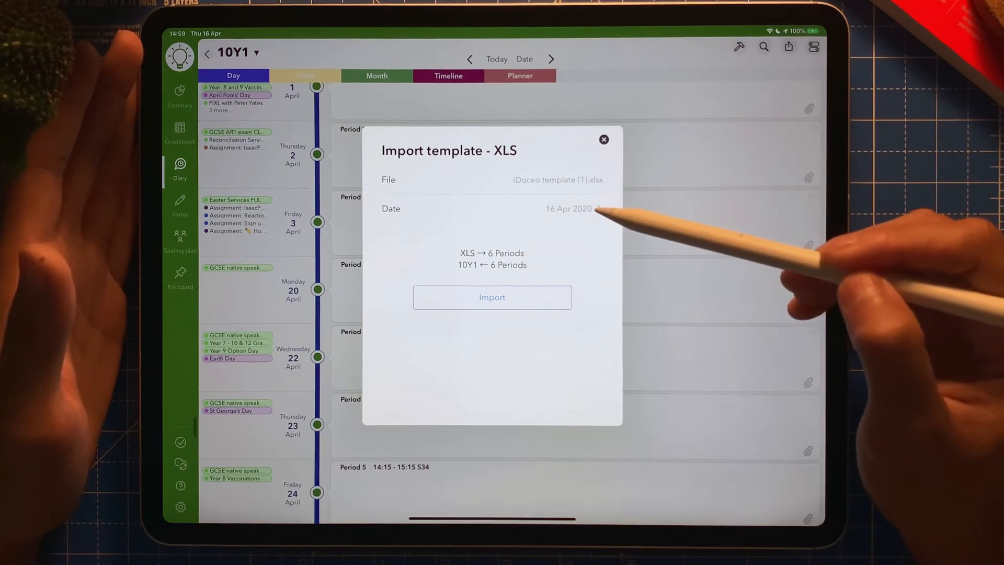
pyautogui.click(568, 208)
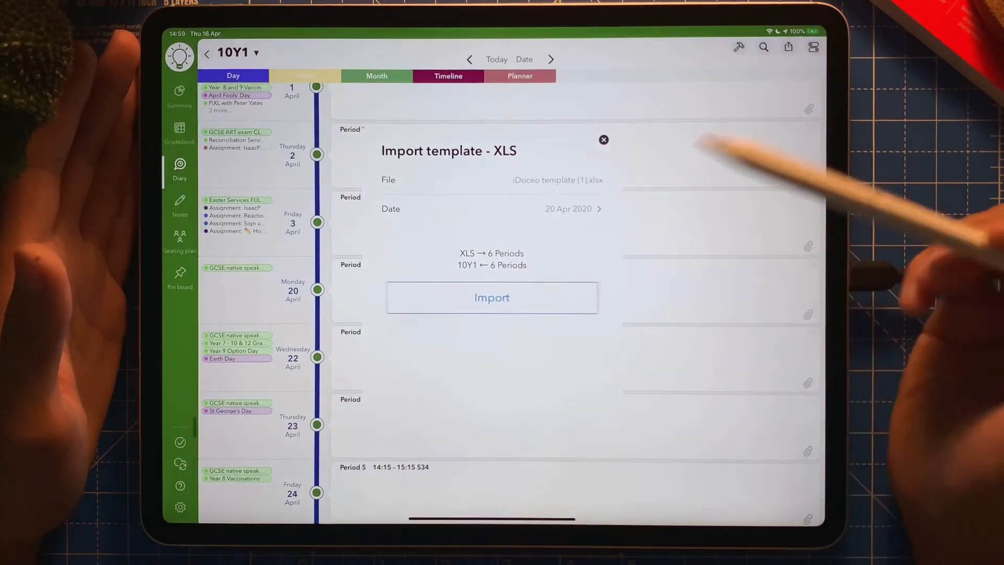
pyautogui.click(491, 297)
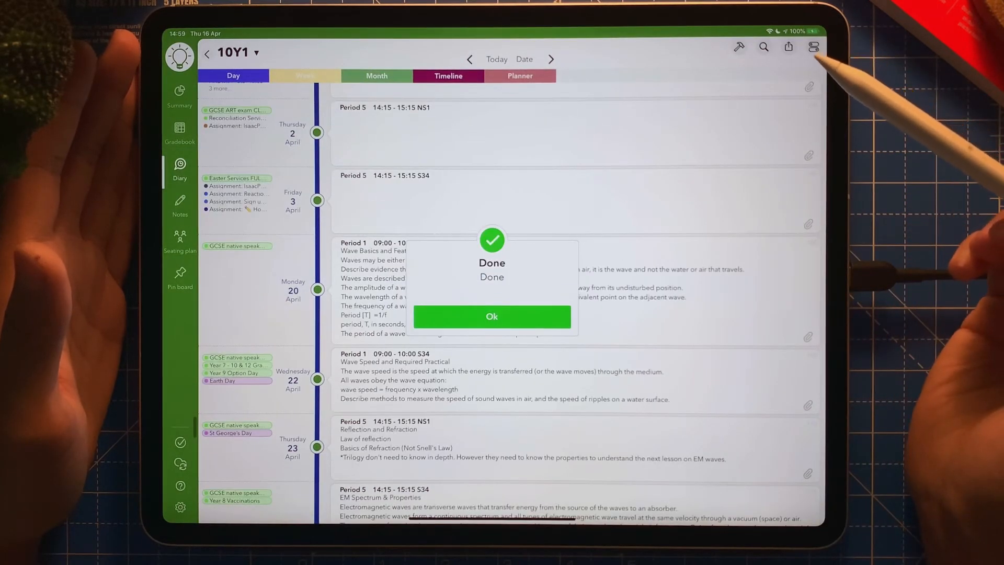
pyautogui.moveTo(491, 316)
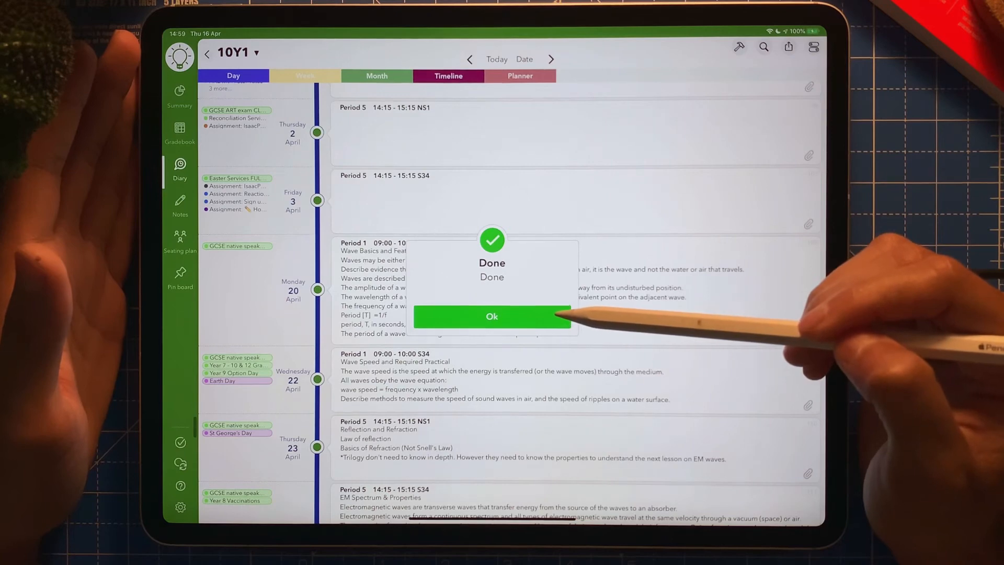
# - Dismiss the Done message, leaving the imported wave lessons visible in the 10Y1 diary
pyautogui.click(491, 316)
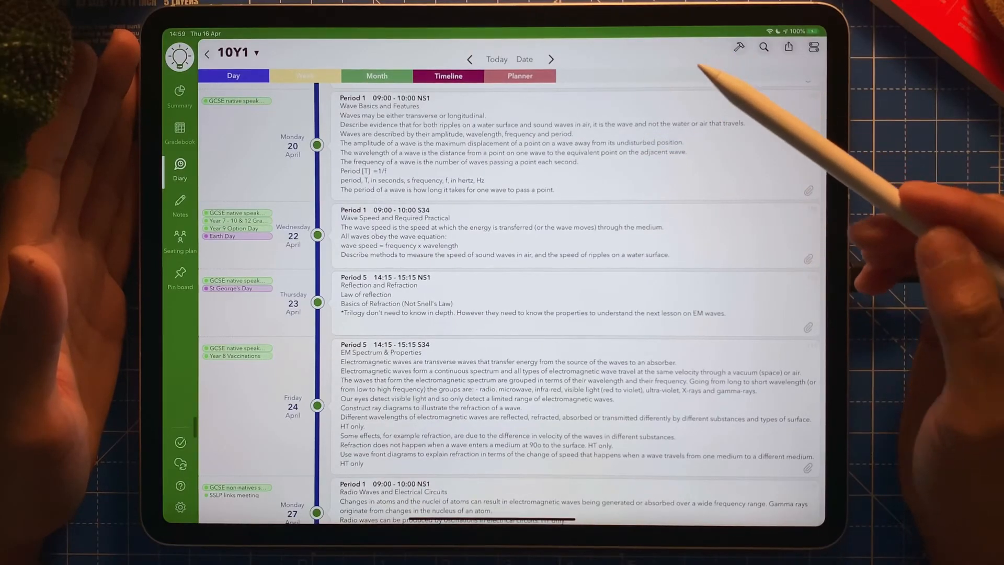
pyautogui.moveTo(736, 186)
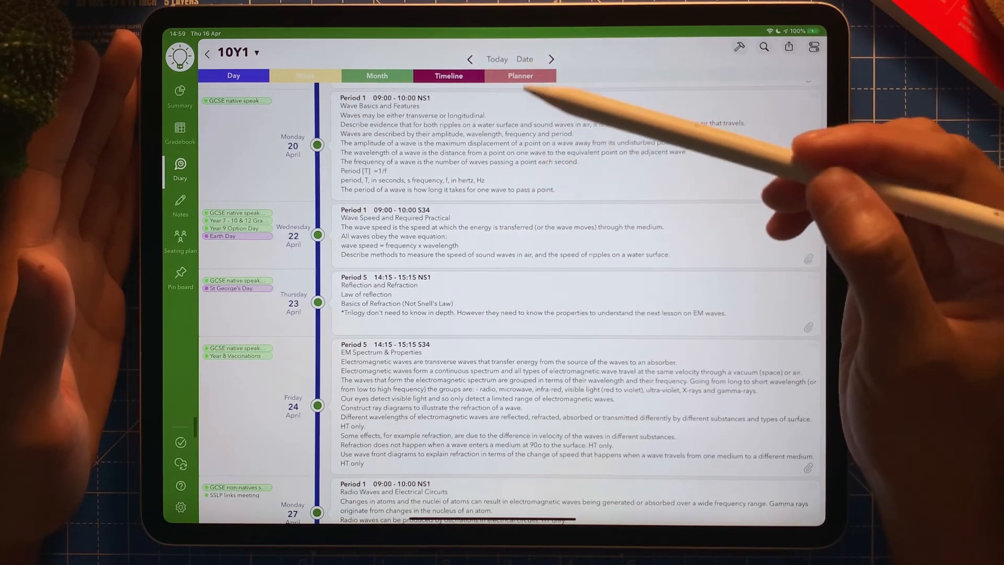
pyautogui.moveTo(545, 257)
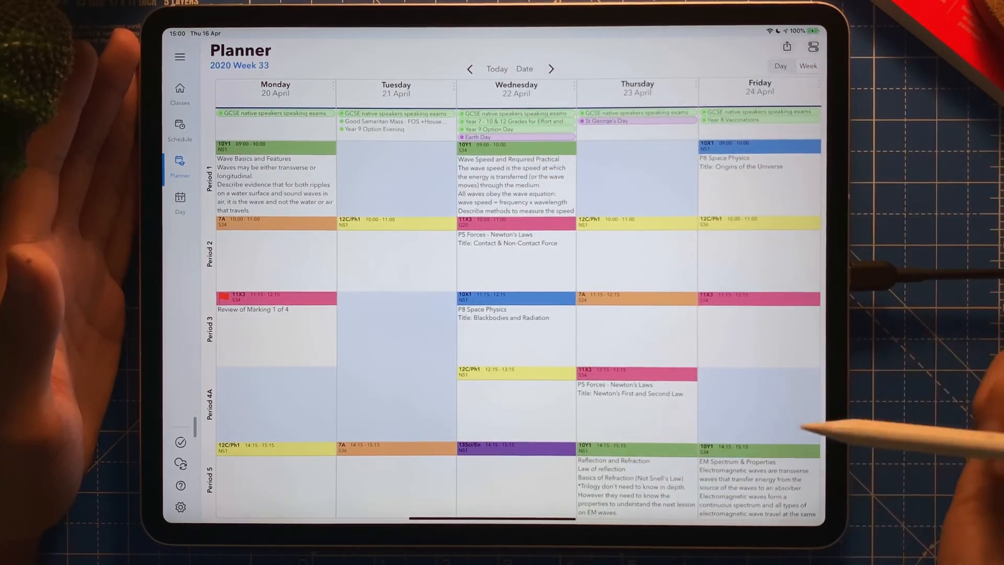
# - Browse to the following week and back, then open Wednesday's 10Y1 lesson for editing
pyautogui.click(549, 69)
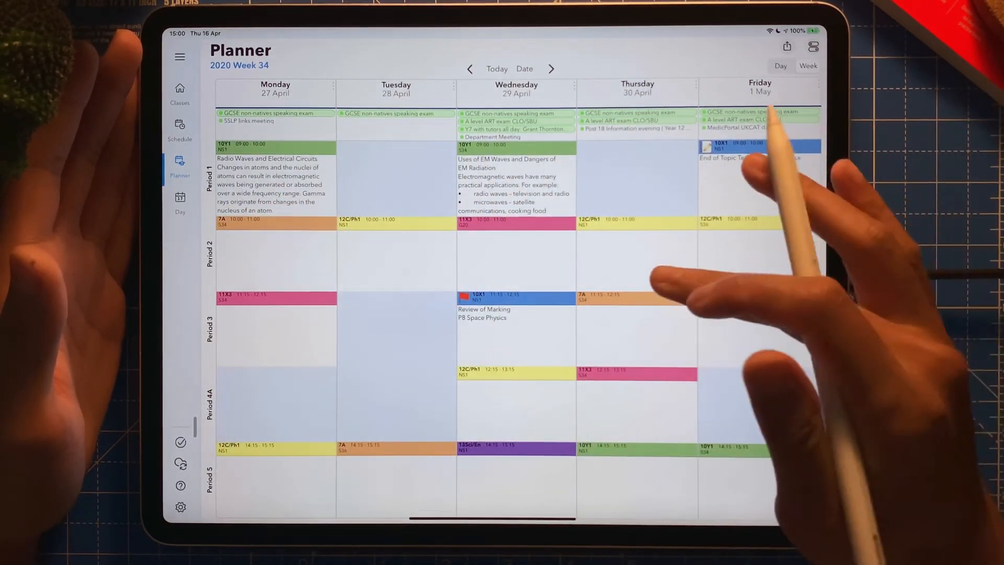
pyautogui.click(470, 69)
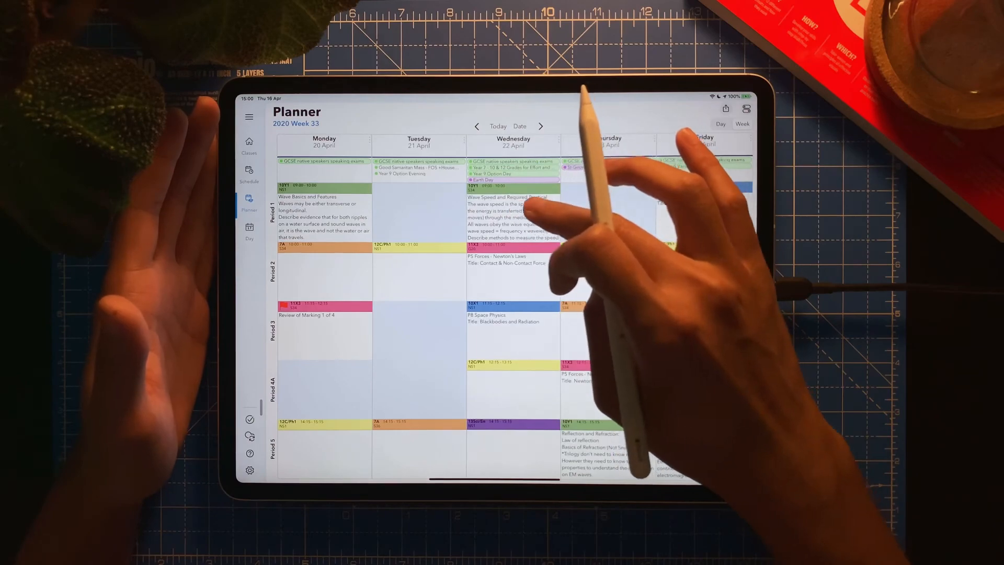
pyautogui.click(512, 211)
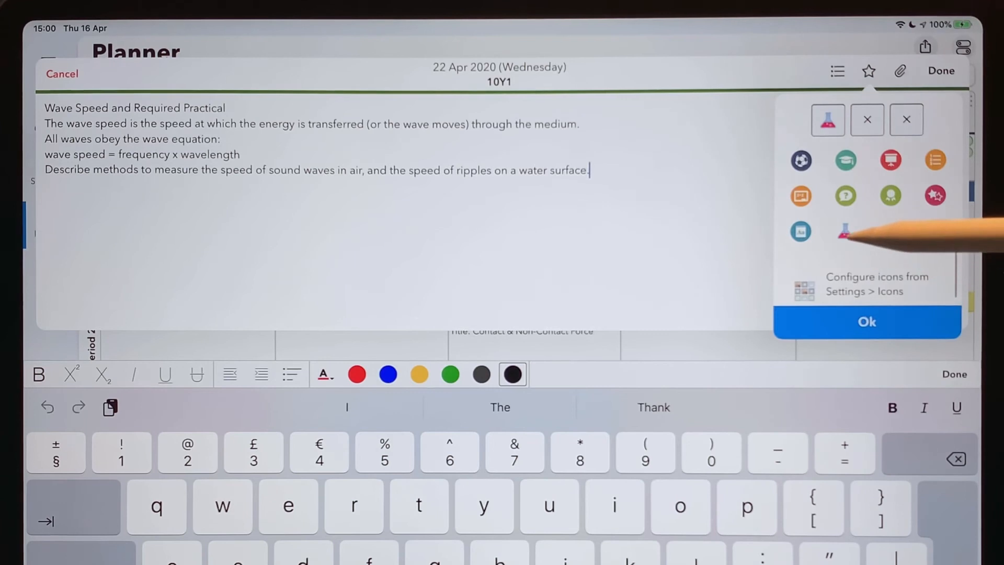
# - Attach the flask icon to the 22 April 10Y1 Wave Speed lesson
pyautogui.click(844, 232)
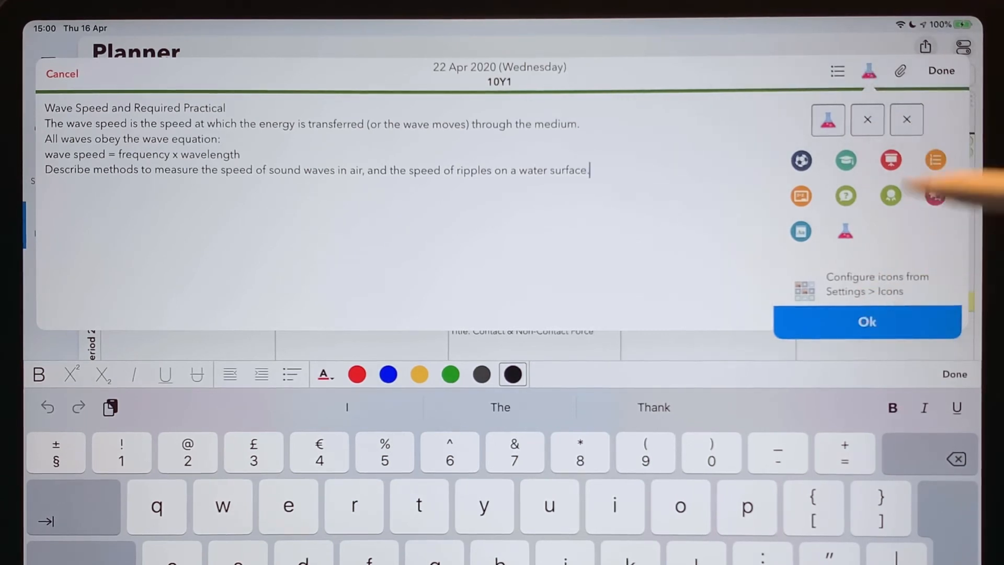